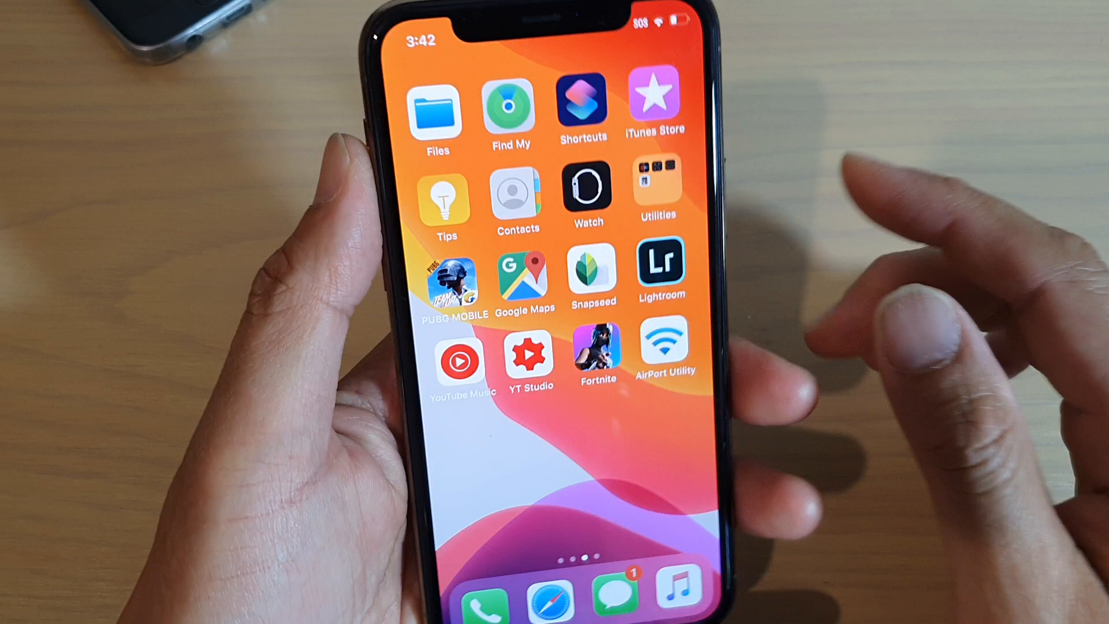
Page back through the Home Screen to the first page with FaceTime, Calendar and Settings
{"action": "scroll", "scroll_direction": "left", "scroll_amount": 3}
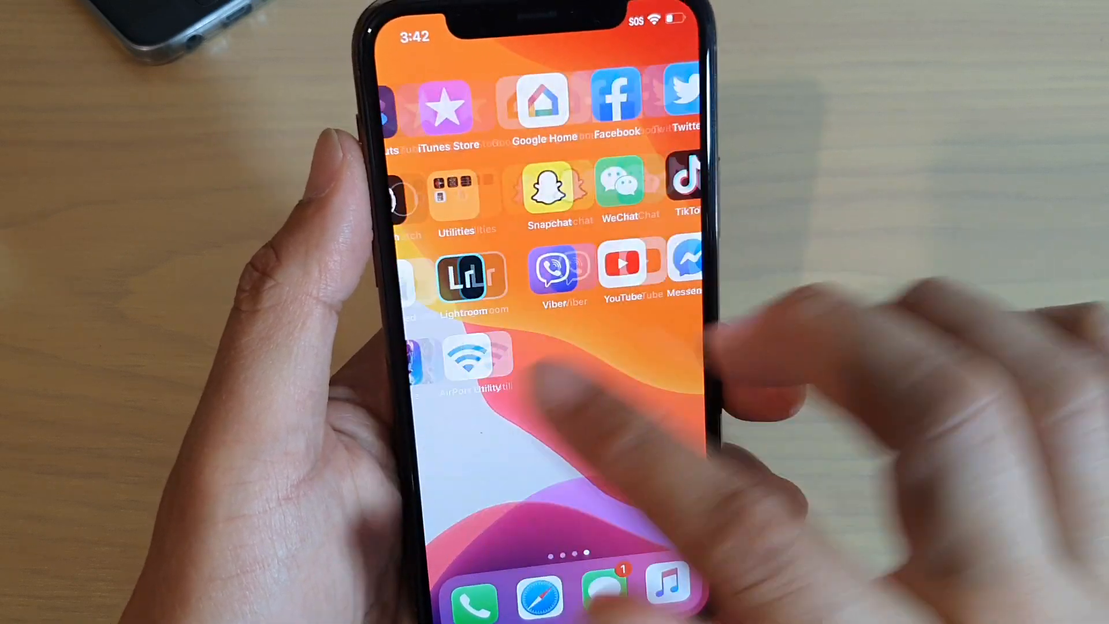
{"action": "scroll", "scroll_direction": "left", "scroll_amount": 3}
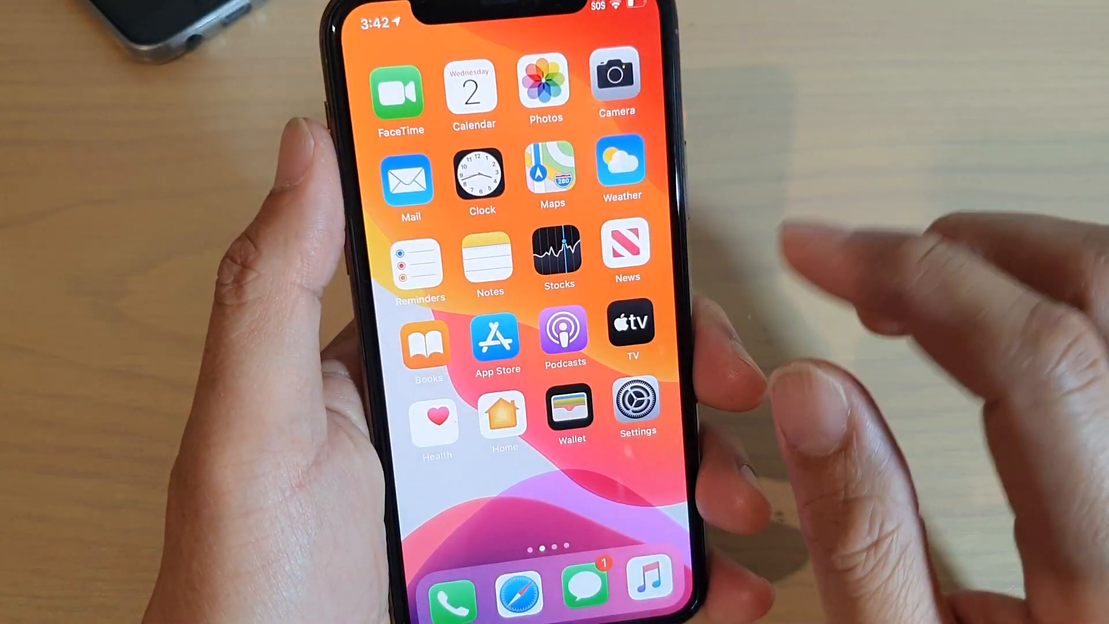
In Settings, open AirPort Utility's page and switch on the Wi-Fi Scanner toggle
{"action": "left_click", "coordinate": [634, 403]}
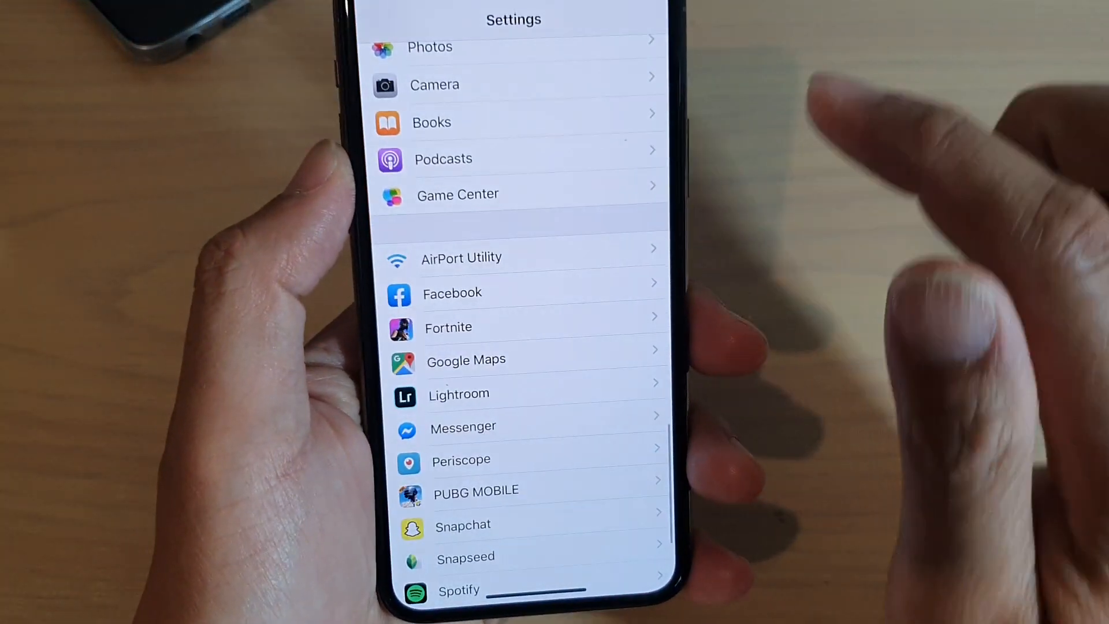
{"action": "scroll", "scroll_direction": "down", "scroll_amount": 3}
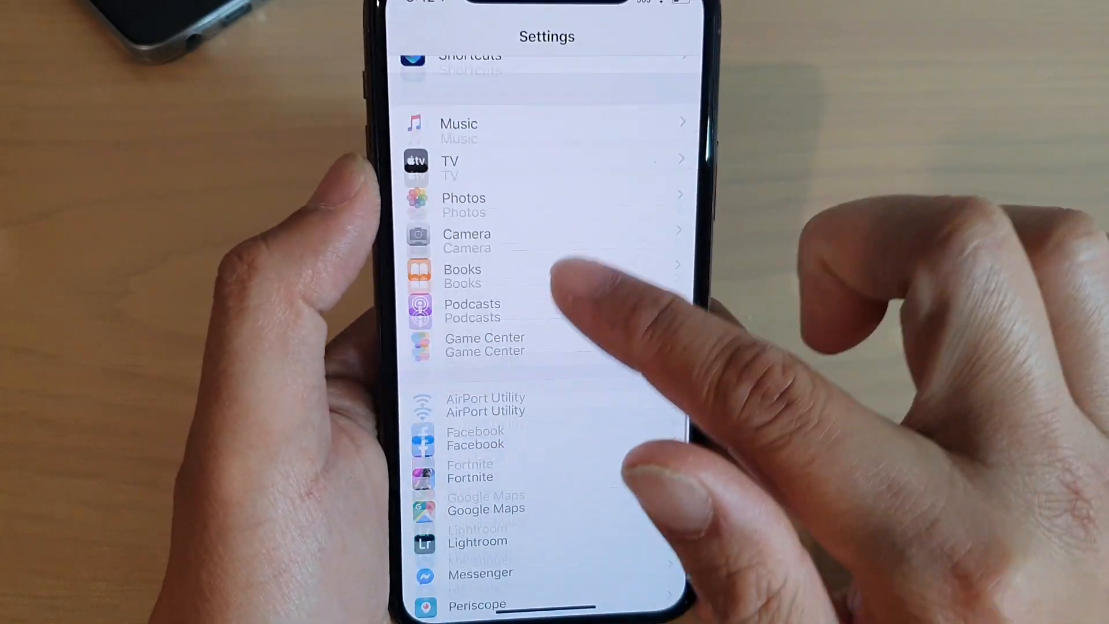
{"action": "left_click", "coordinate": [485, 404]}
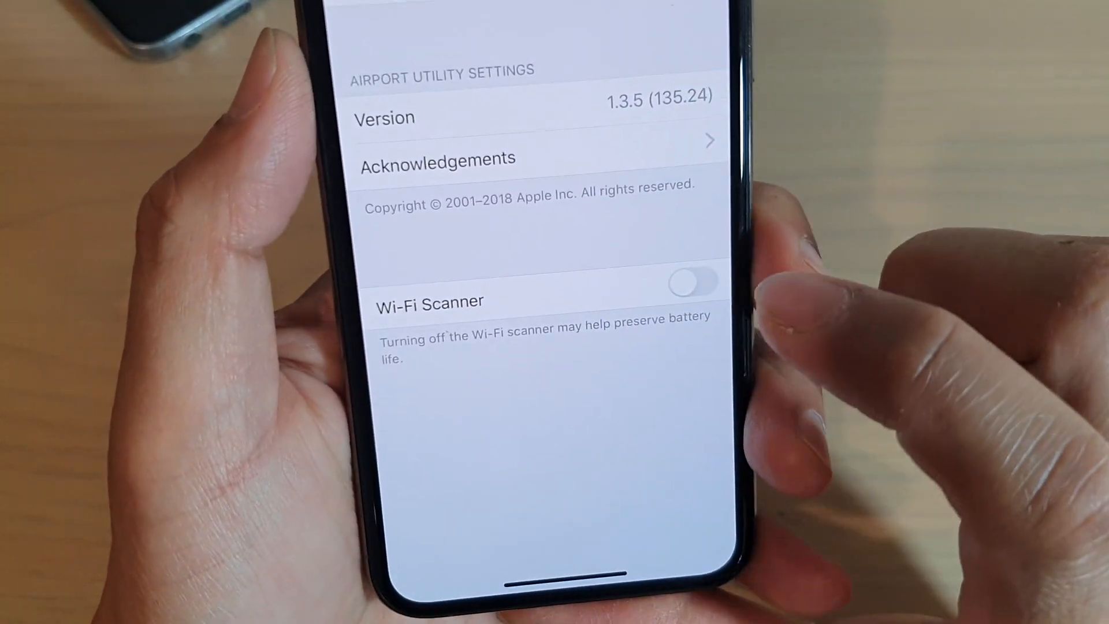
{"action": "left_click", "coordinate": [693, 282]}
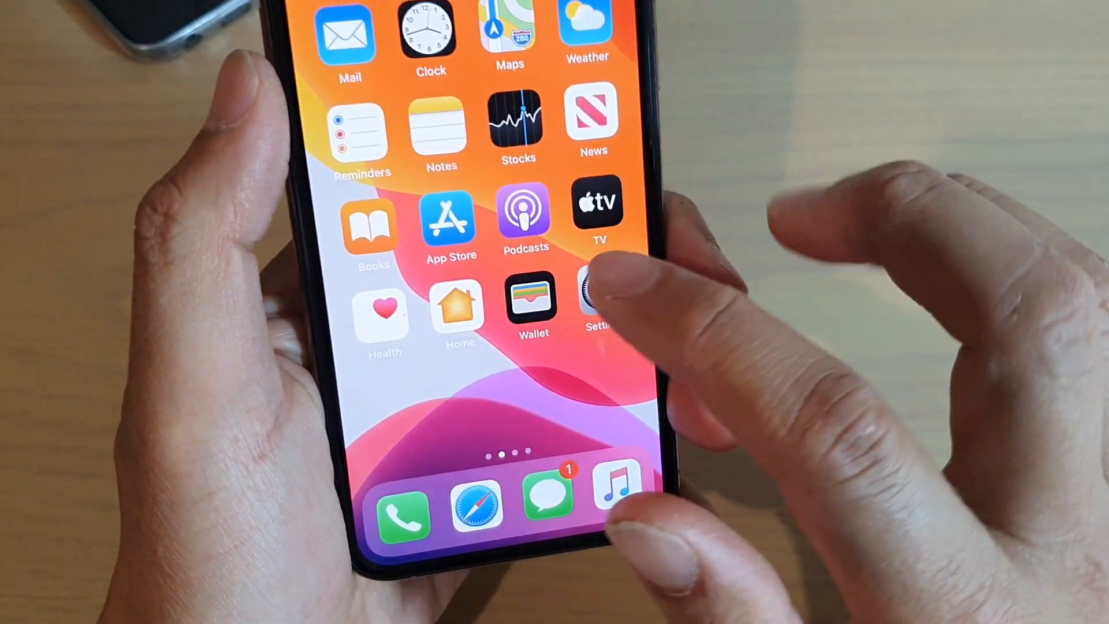
Launch AirPort Utility from the next home page and start a new Wi-Fi scan
{"action": "scroll", "scroll_direction": "left", "scroll_amount": 3}
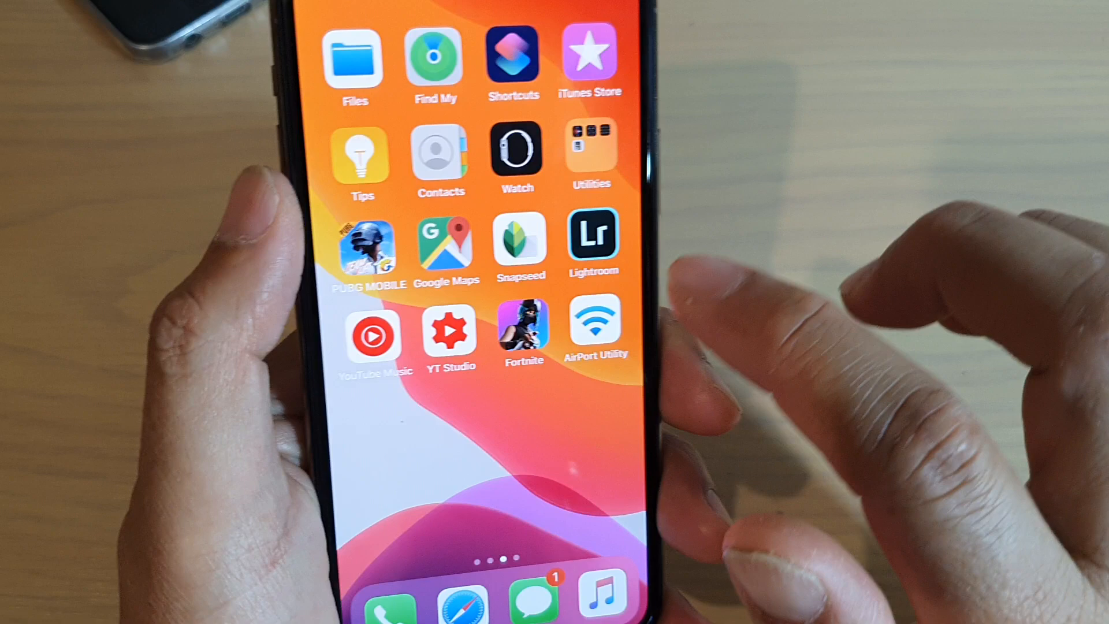
{"action": "left_click", "coordinate": [594, 328]}
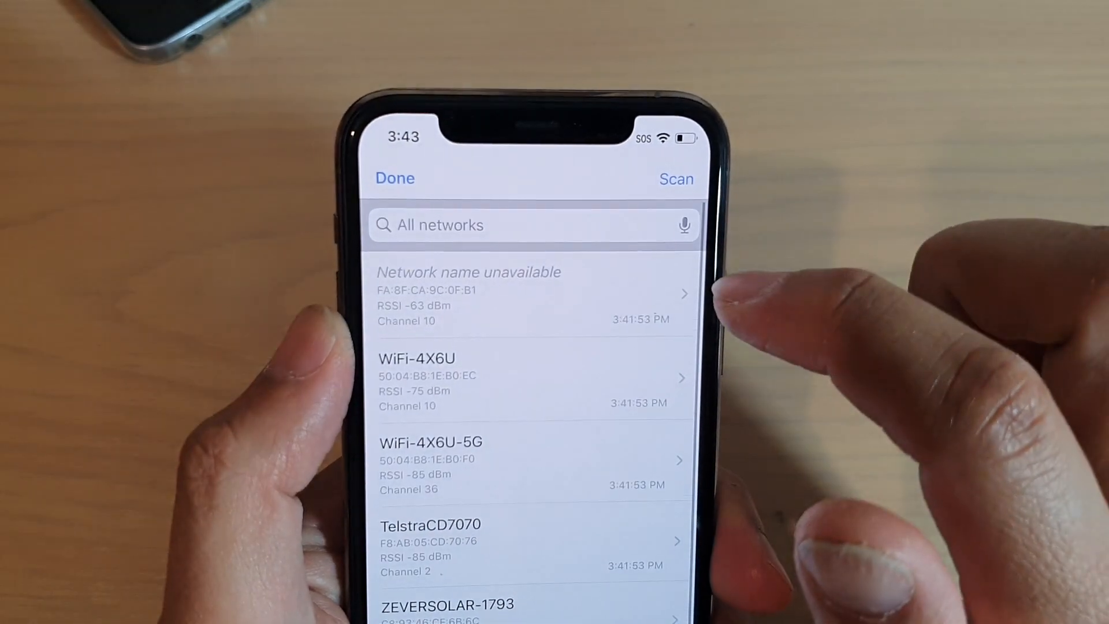
{"action": "left_click", "coordinate": [675, 178]}
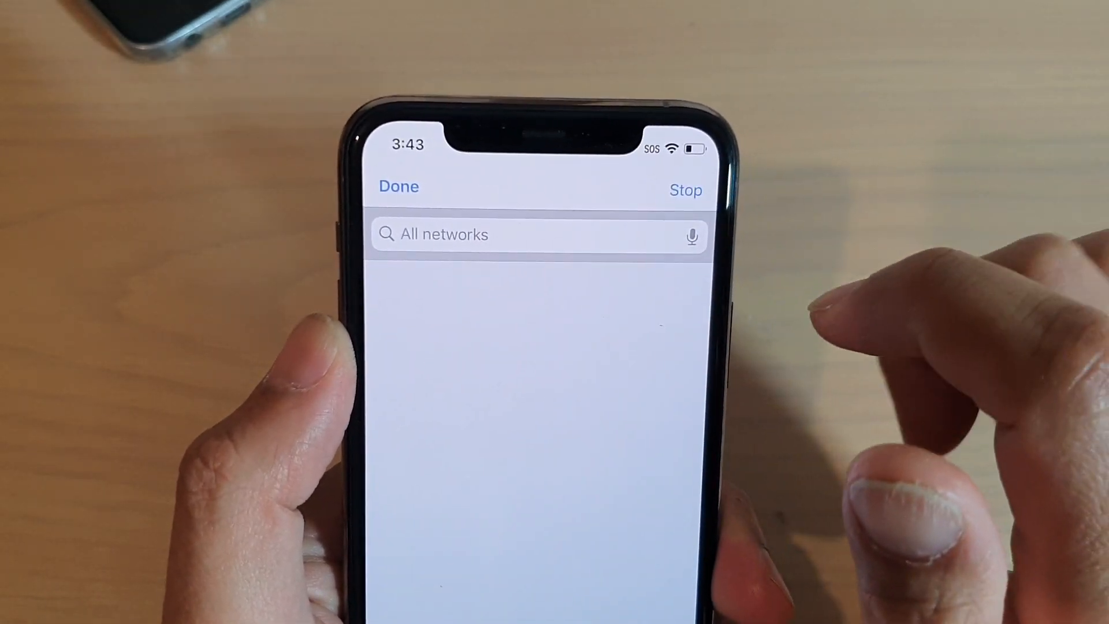